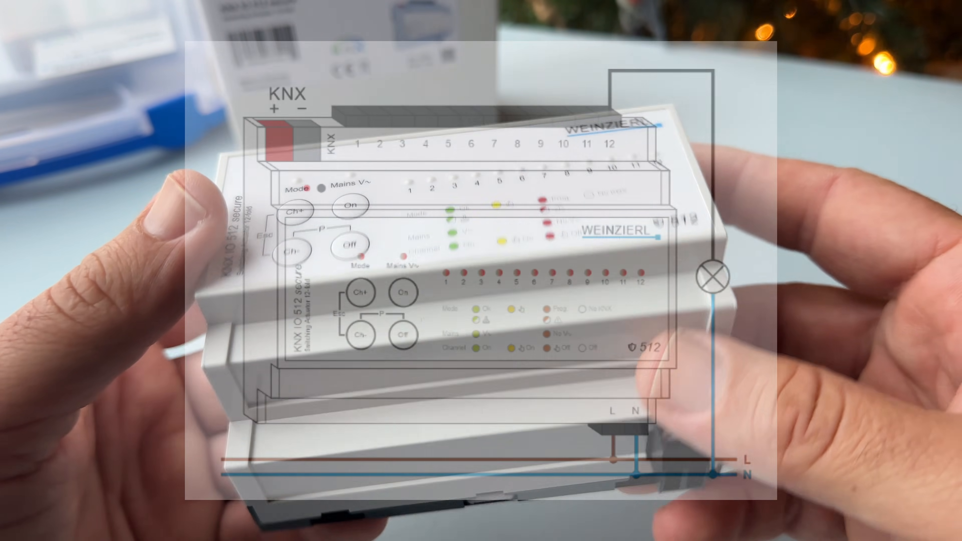
- Browse the Catalog to the Weinzierl Engineering GmbH IO Devices for the KNX IO 512 secure
click(833, 6)
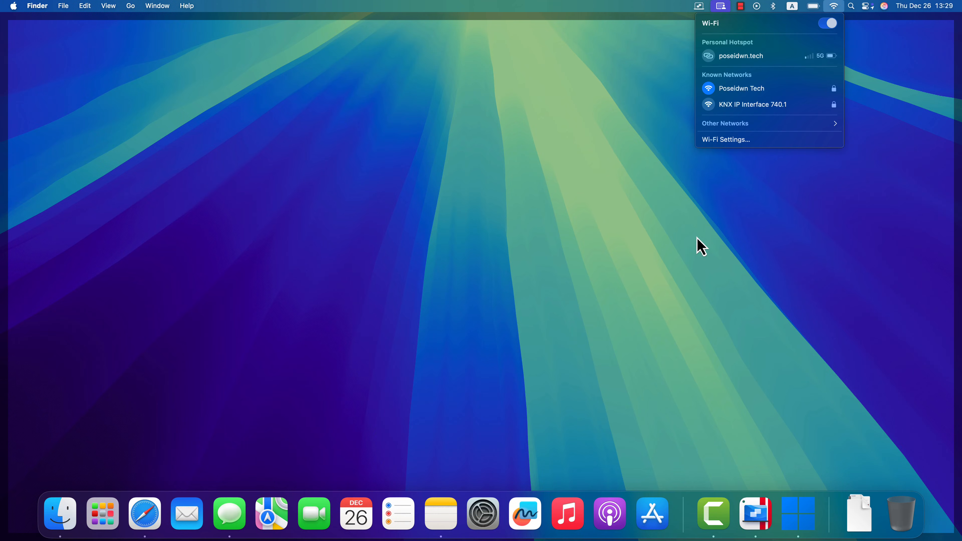
mouse_move(716, 117)
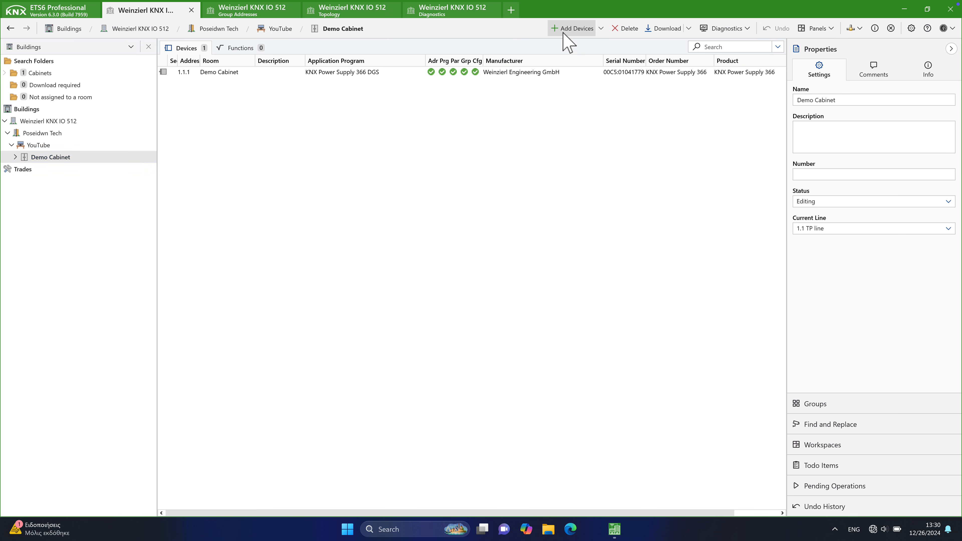
mouse_move(479, 186)
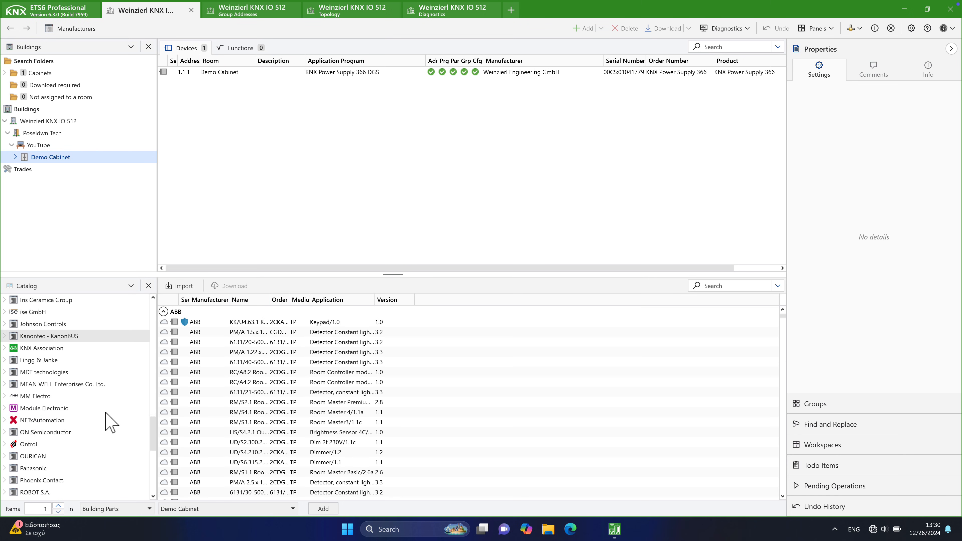
scroll(down, 3)
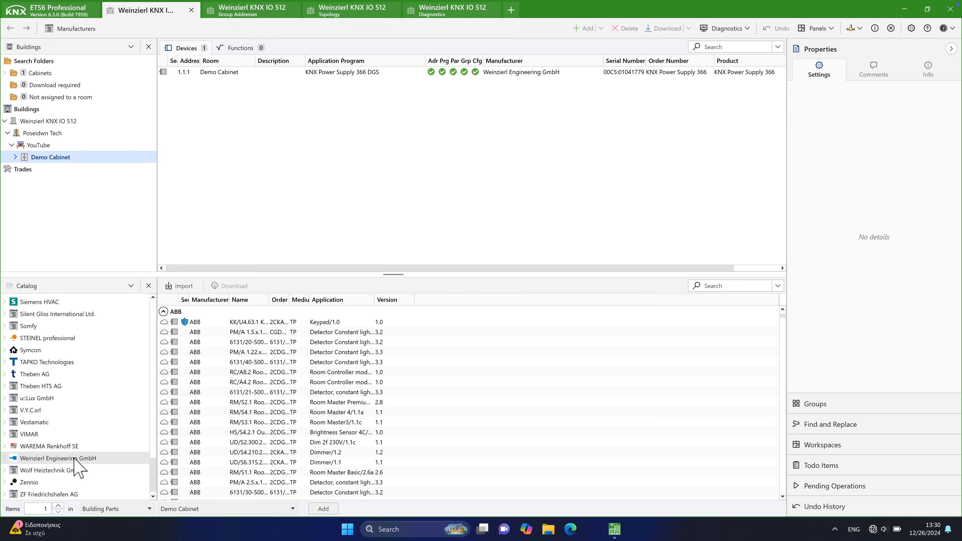
click(59, 459)
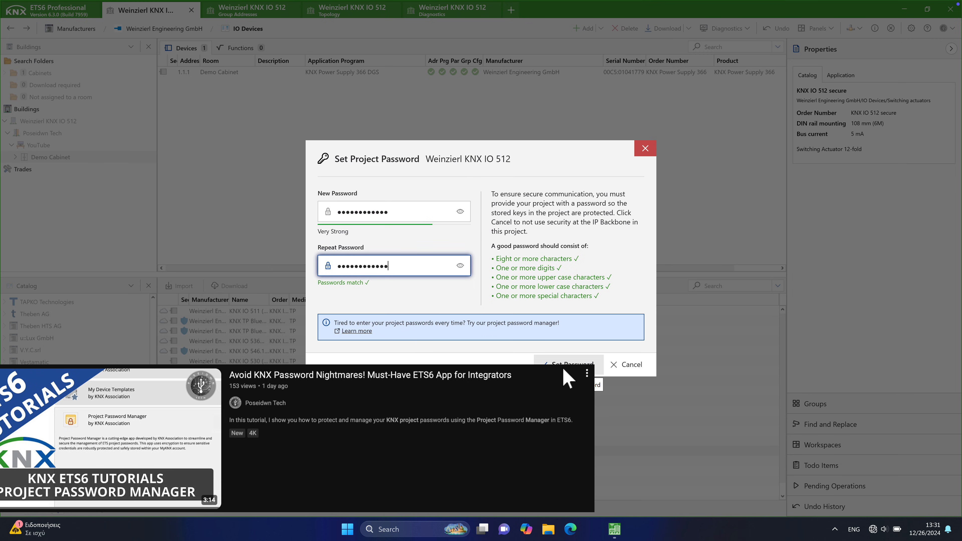
- Confirm the project password and accept the device certificate for device 1.1.2
click(566, 364)
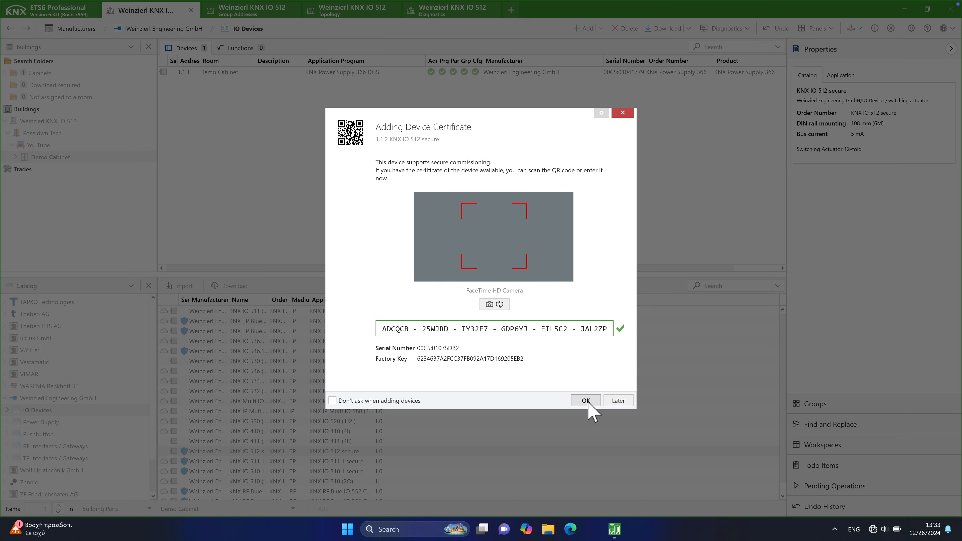
click(585, 400)
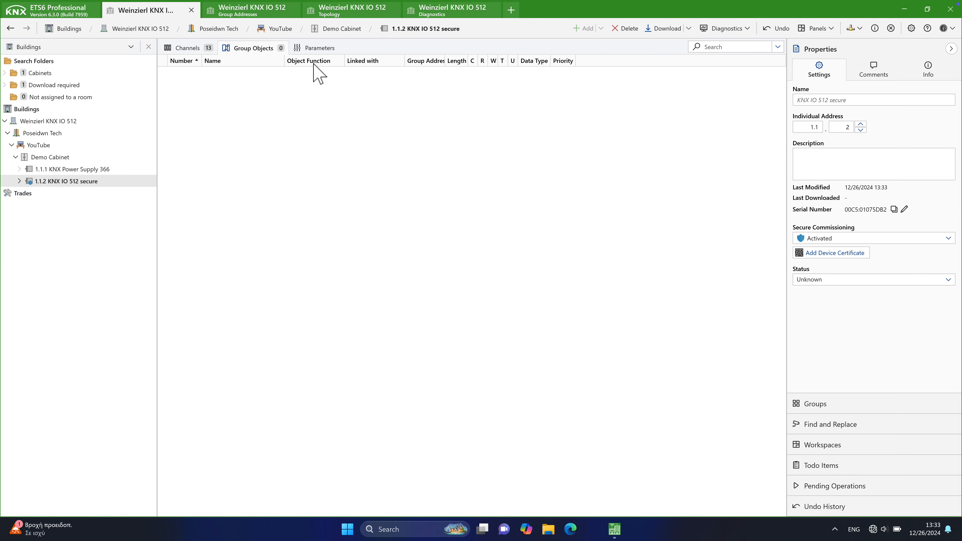
- Show device 1.1.2's Parameters, General settings and the Test channels page
click(319, 47)
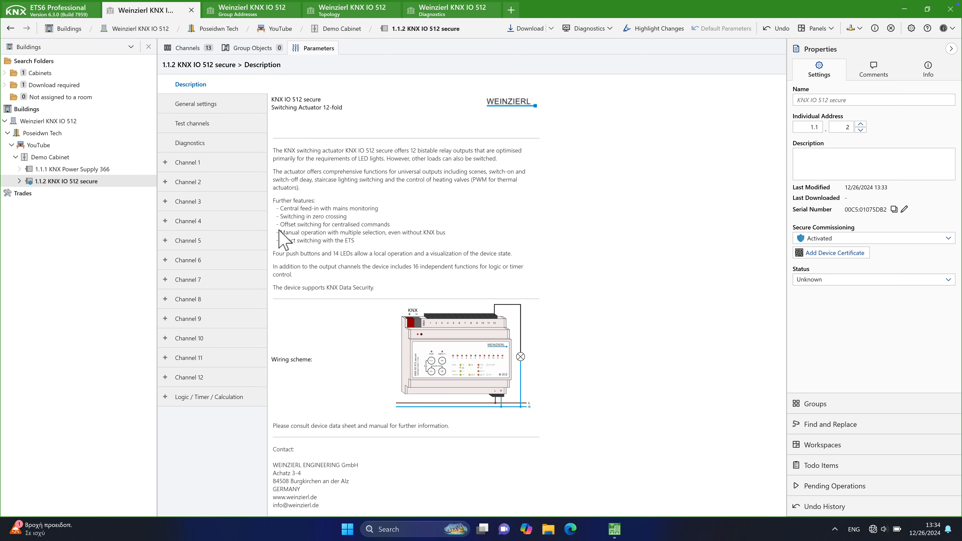
click(197, 103)
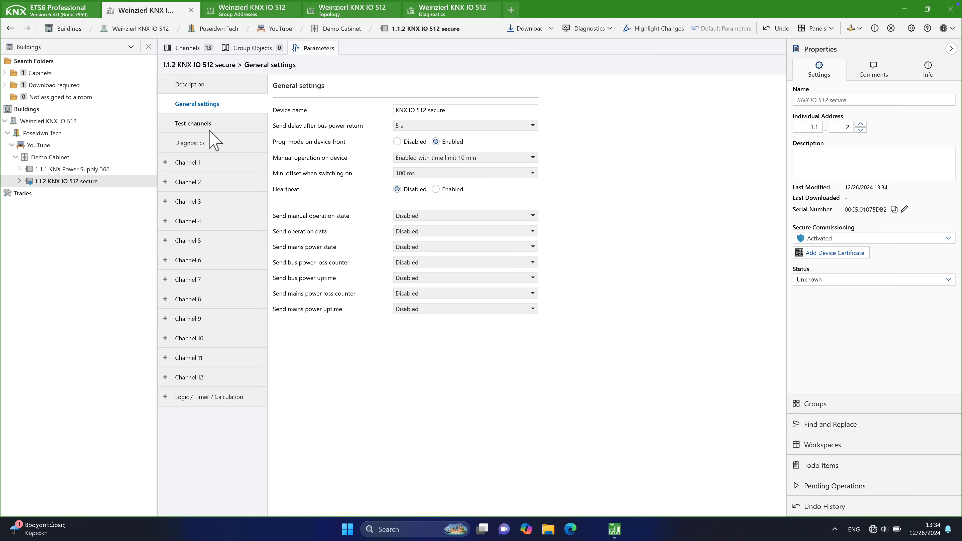
click(194, 124)
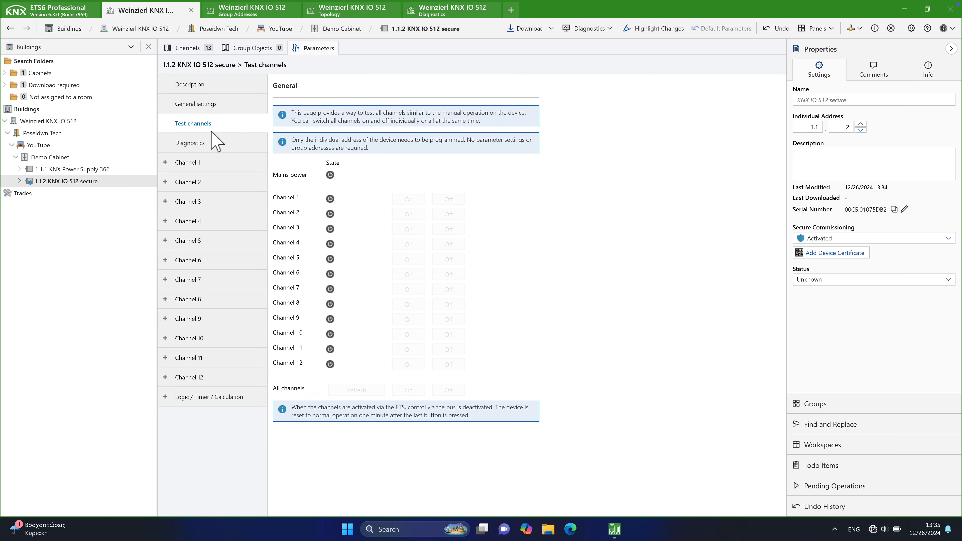
mouse_move(388, 178)
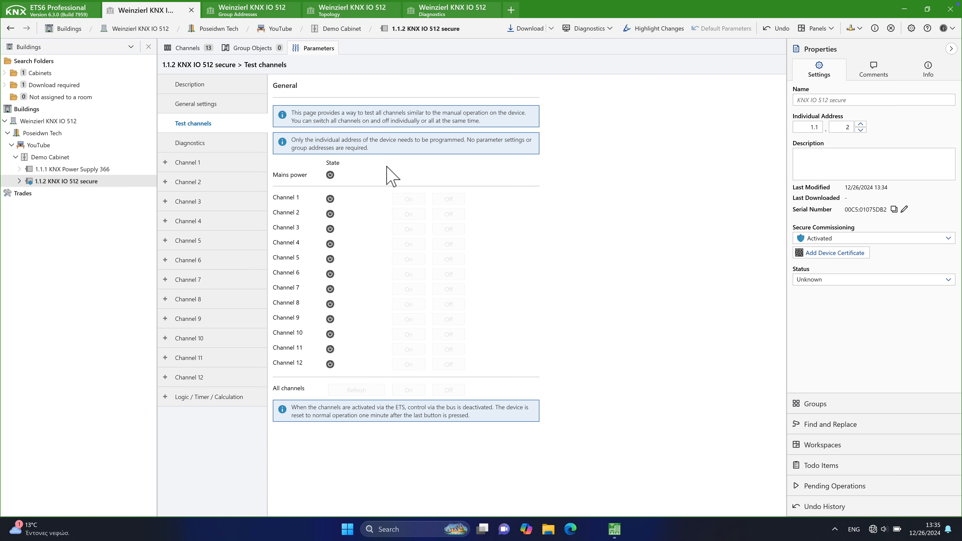
mouse_move(563, 38)
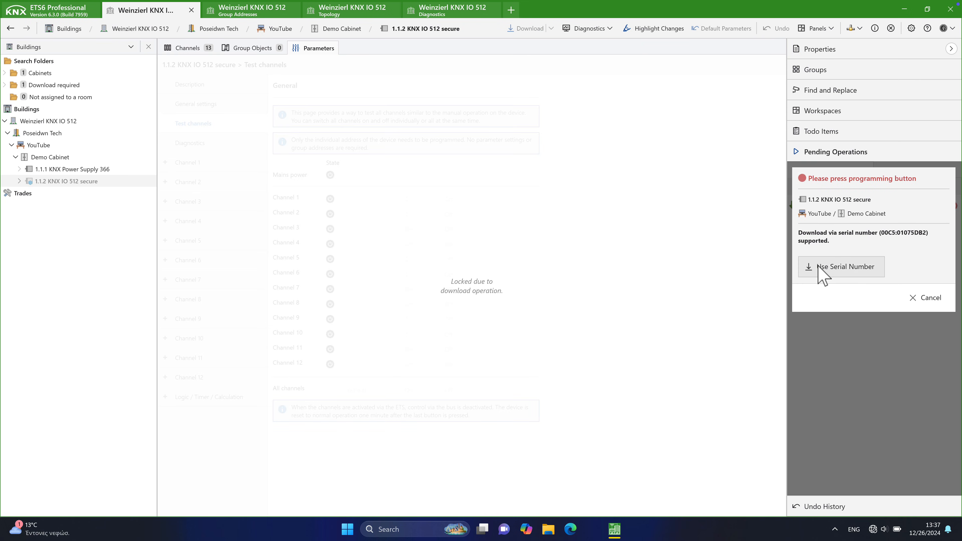
- Download to the KNX IO 512 secure using its serial number
click(841, 266)
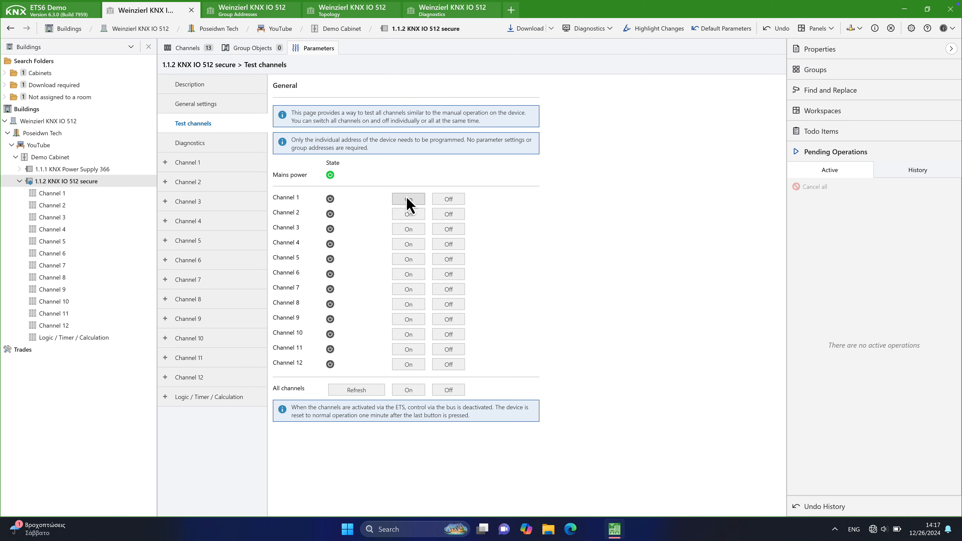
- Switch channels 1, 7, 8 and 12 on, then all channels on, refresh, and all off
click(407, 198)
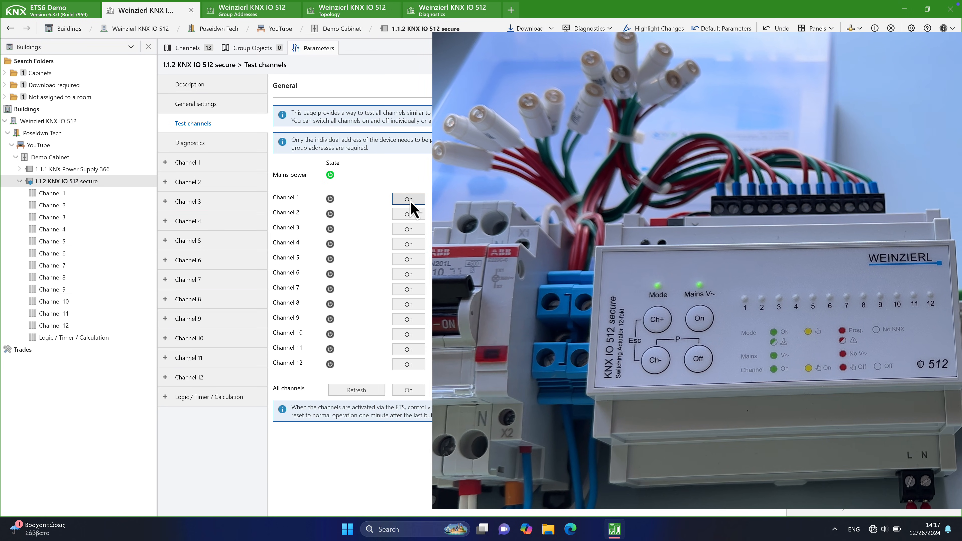
click(408, 199)
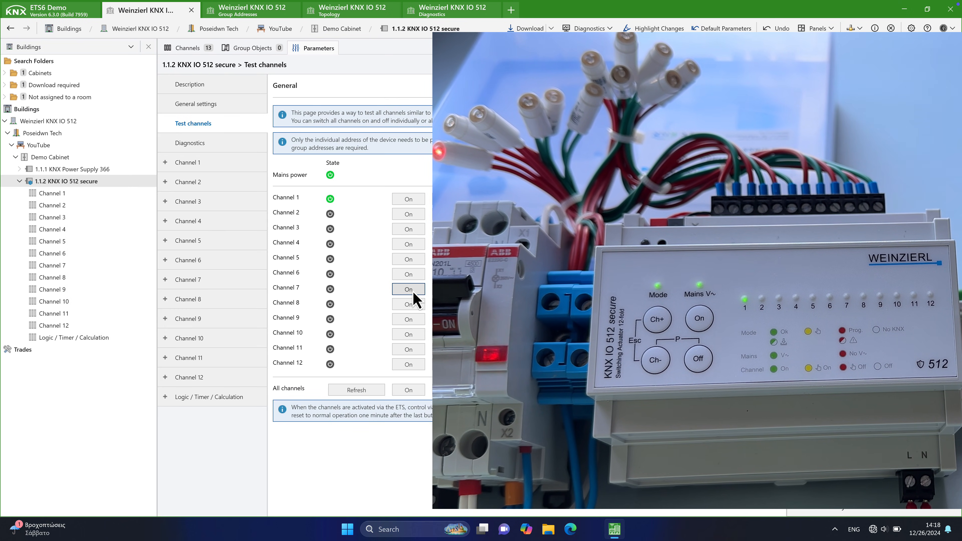
click(407, 304)
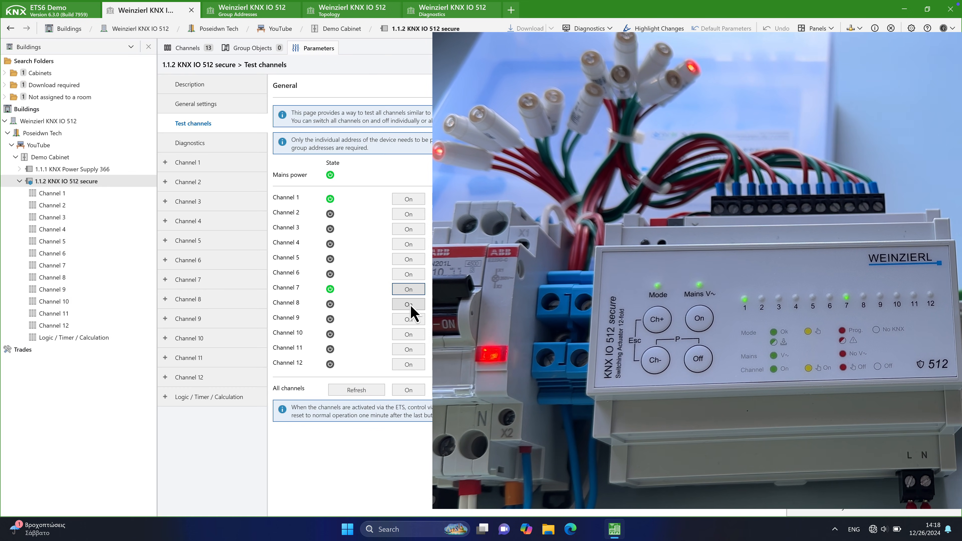
click(407, 304)
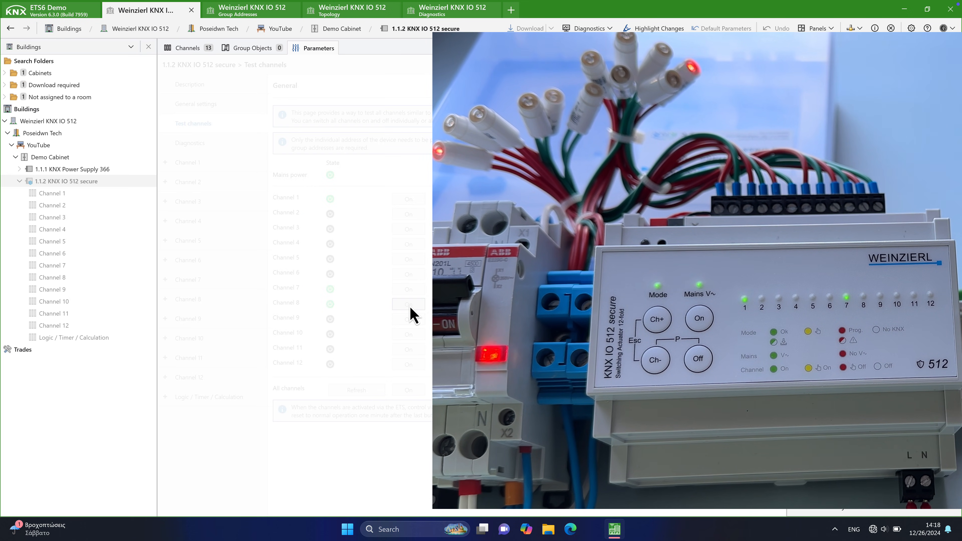
click(407, 303)
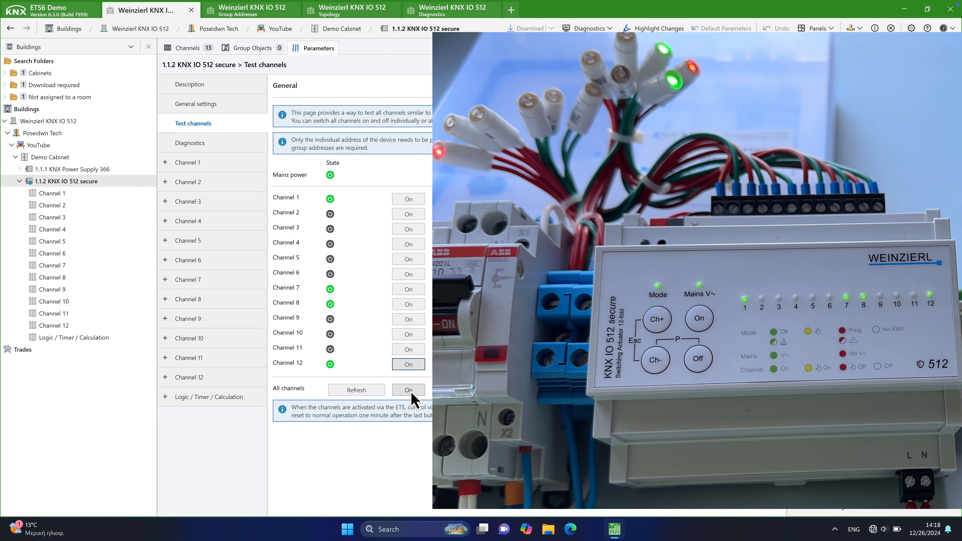
click(408, 389)
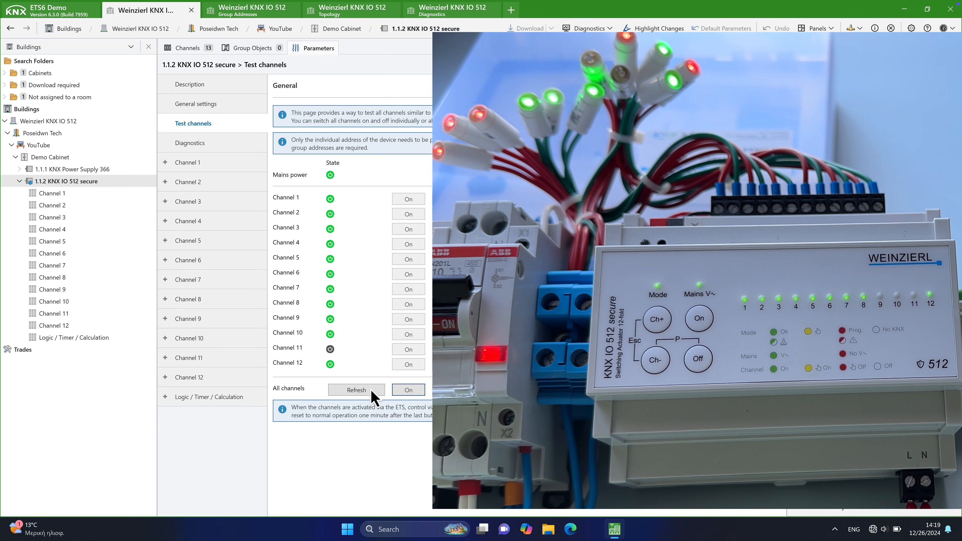
click(356, 390)
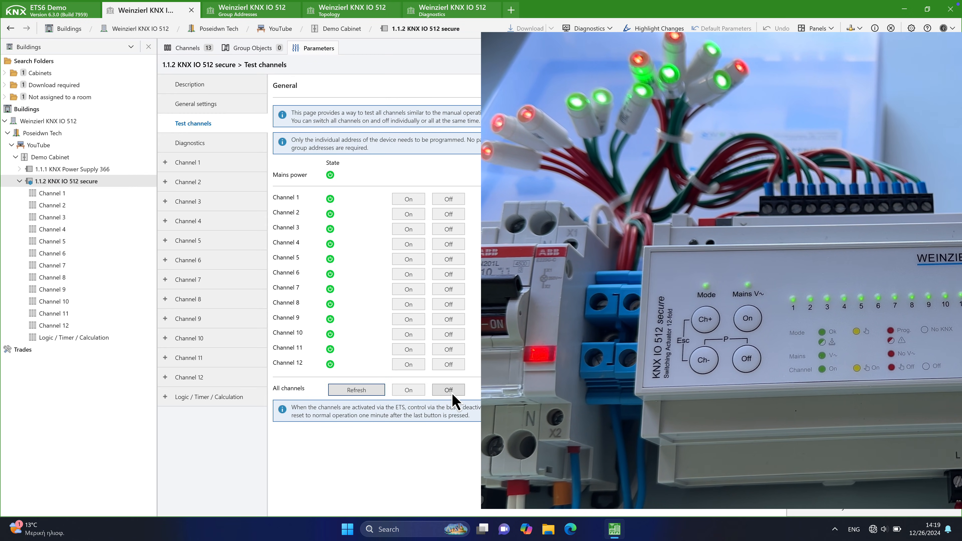
click(448, 390)
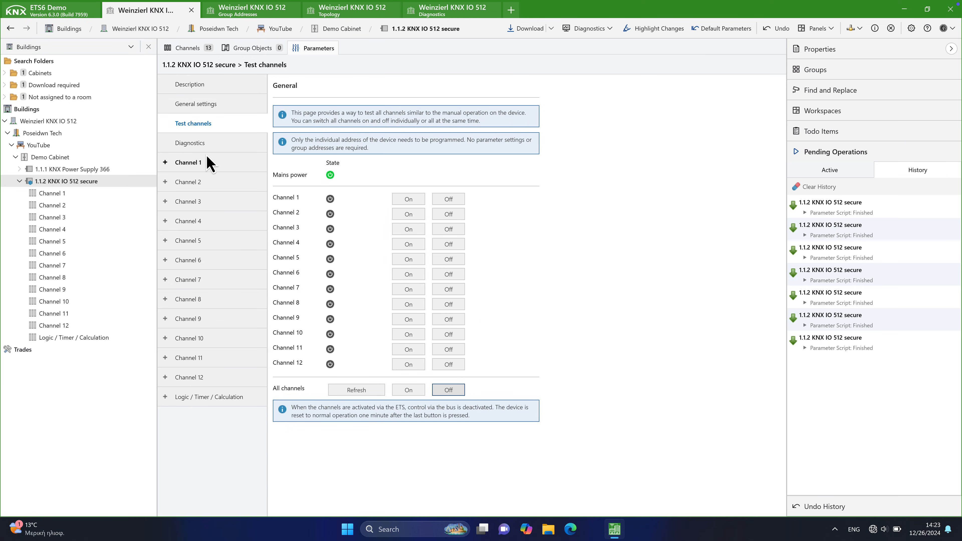
- Show the Diagnostics page, refresh the power uptime, and move on to Channel 1's settings
click(191, 142)
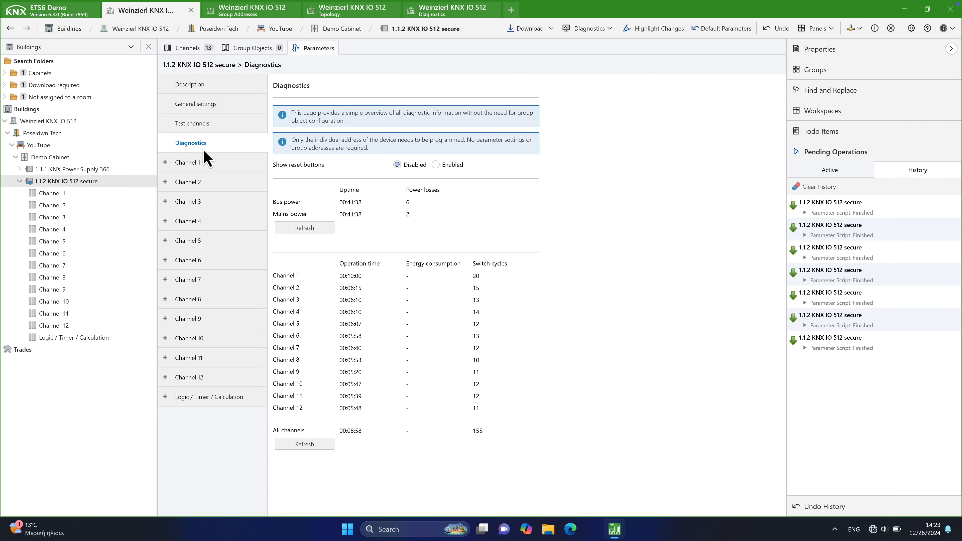
mouse_move(462, 243)
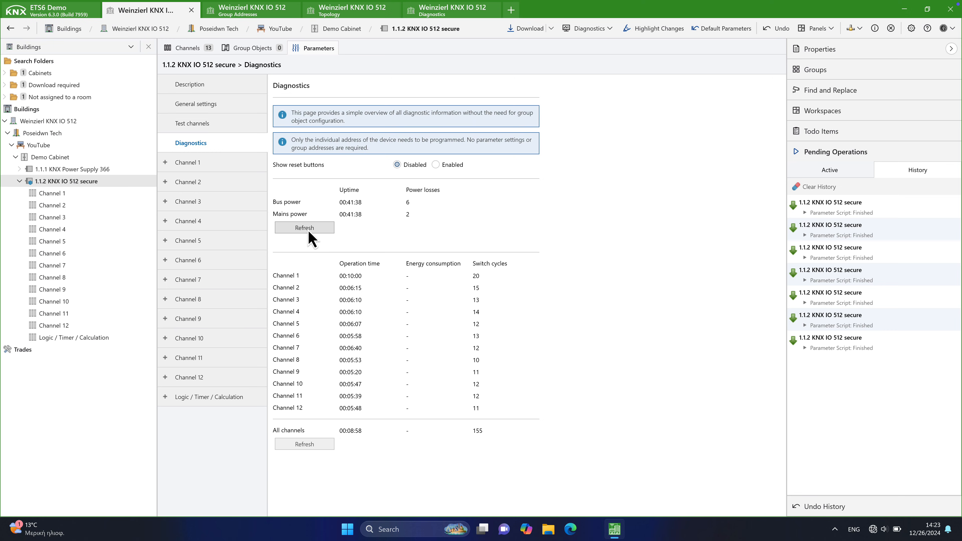
click(528, 28)
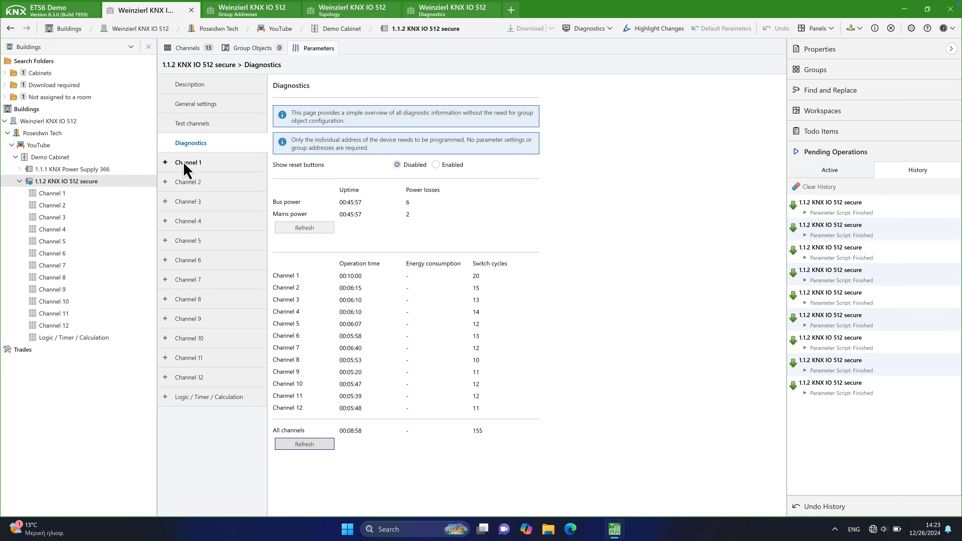
click(165, 162)
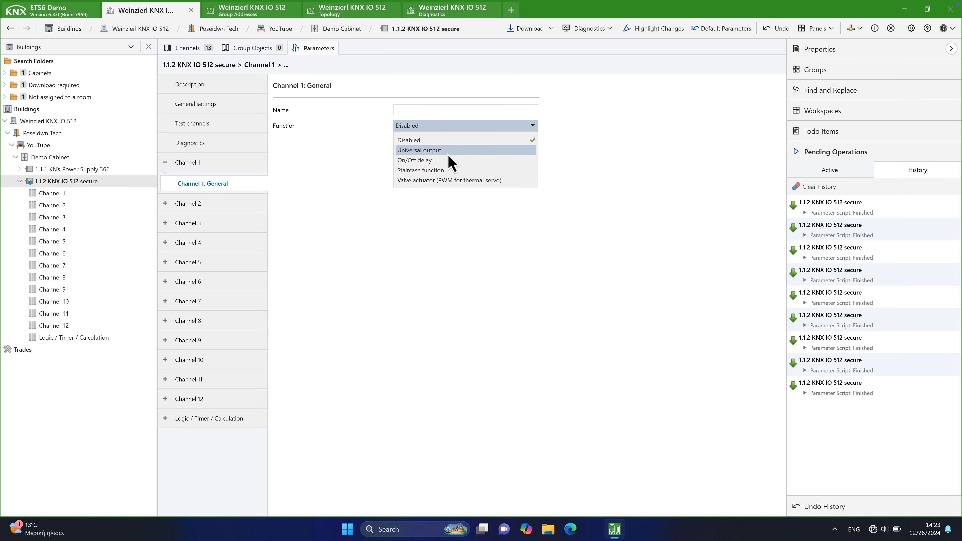
mouse_move(451, 160)
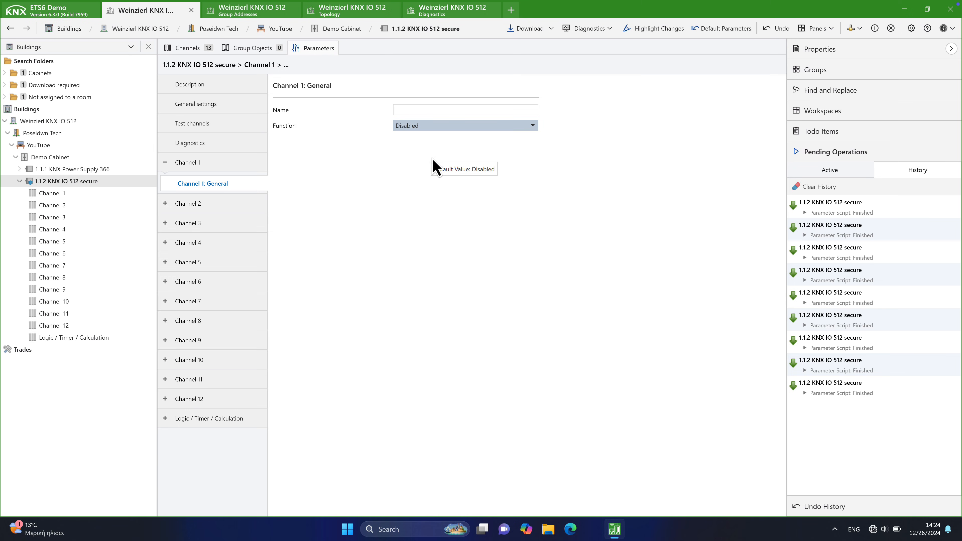
- Name Channel 1 'Led 01' and try its scene function before returning to general settings
click(465, 125)
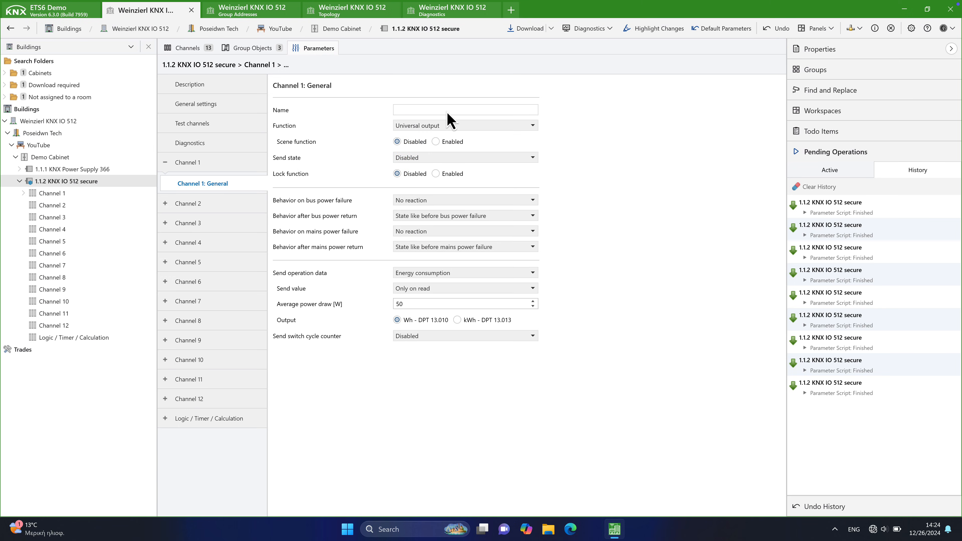
text(Led 01)
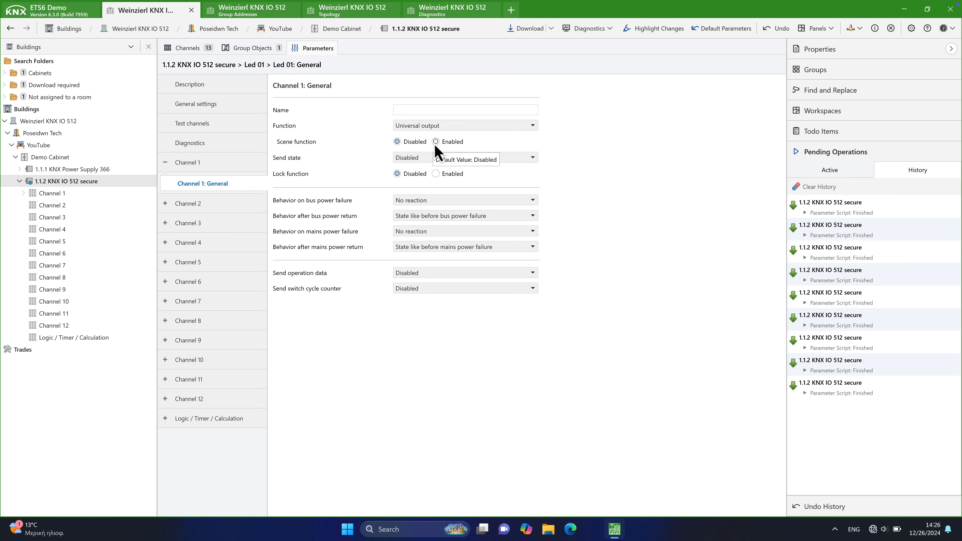
click(435, 142)
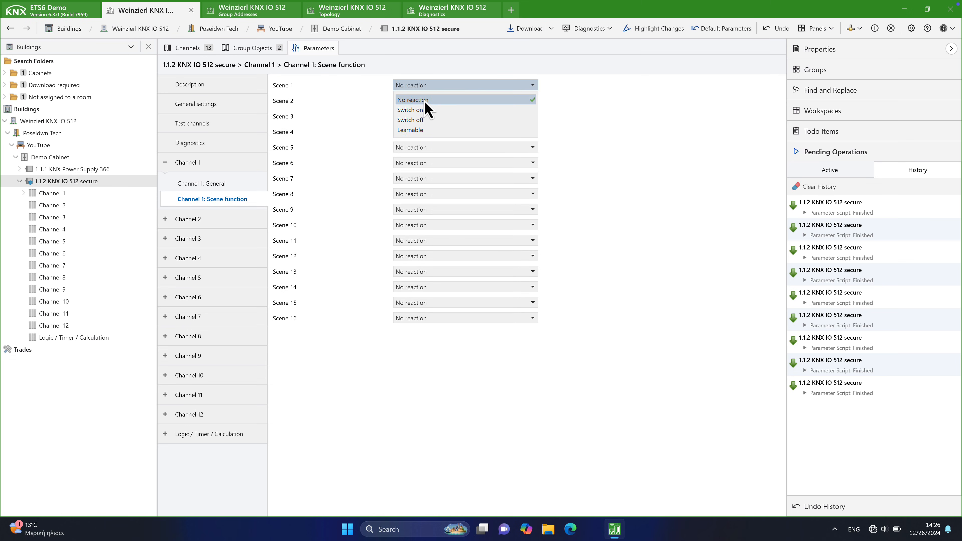
click(203, 183)
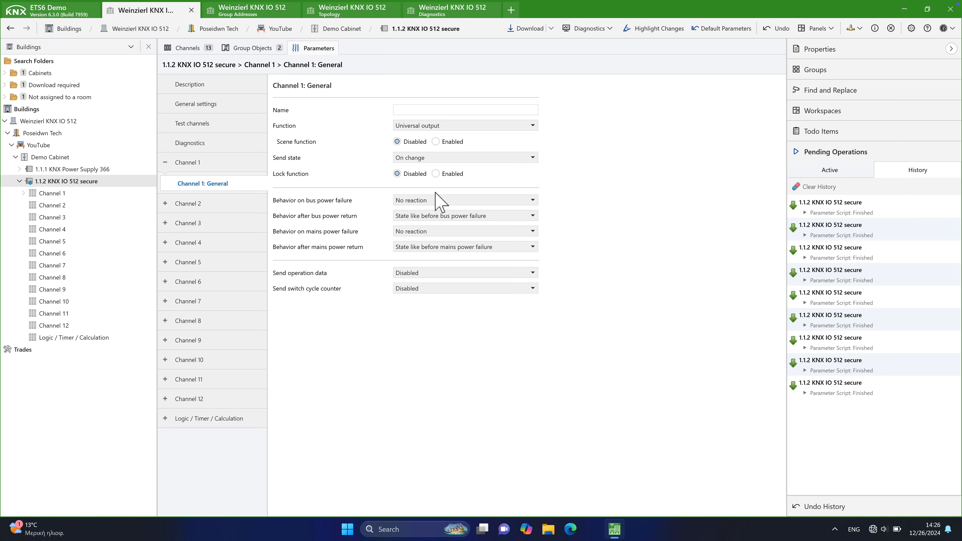
- Try the lock function, keep state like before bus power failure, and set operation data sending
click(435, 174)
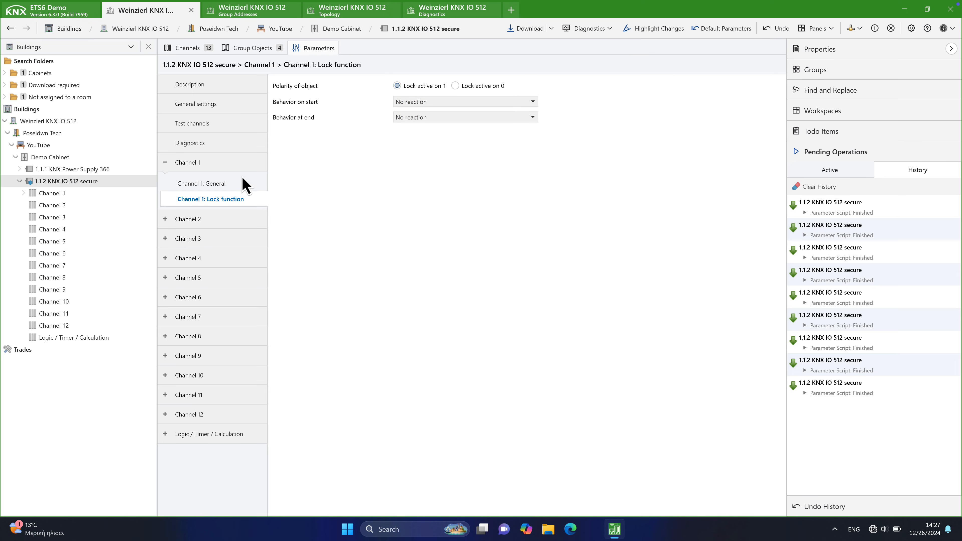
click(202, 183)
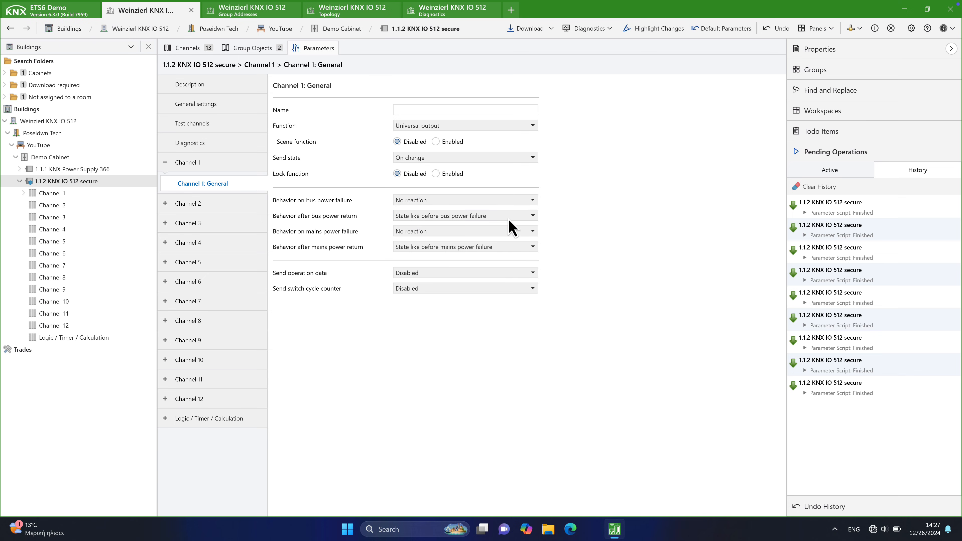
click(465, 216)
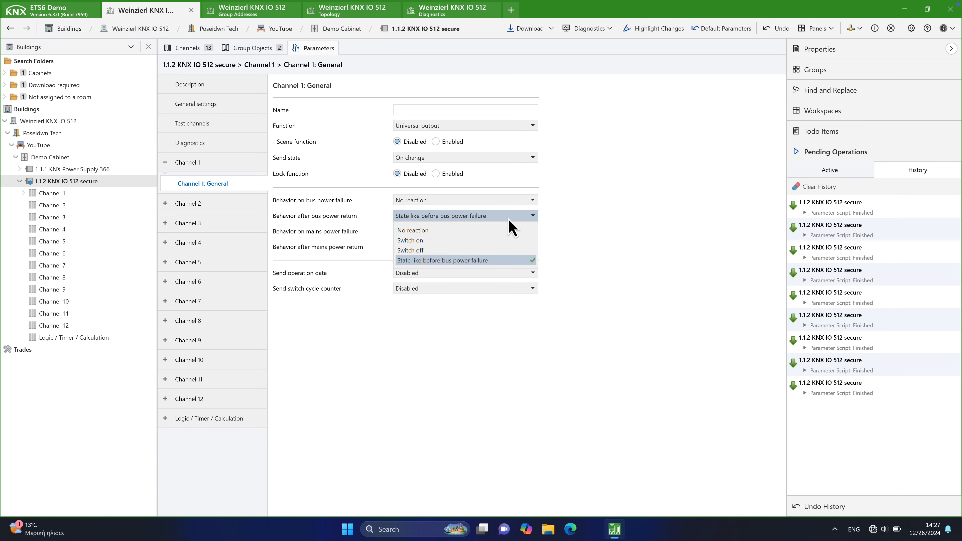
click(465, 232)
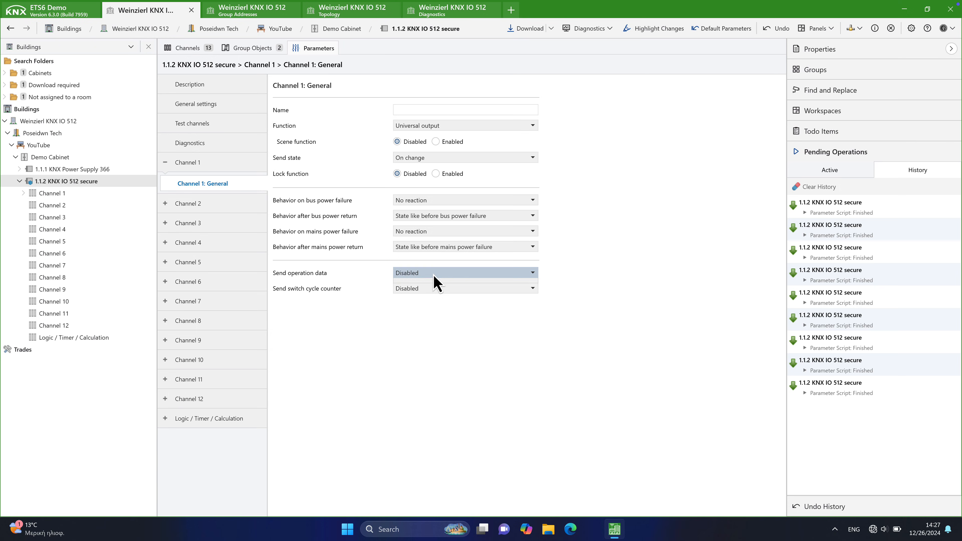
click(465, 273)
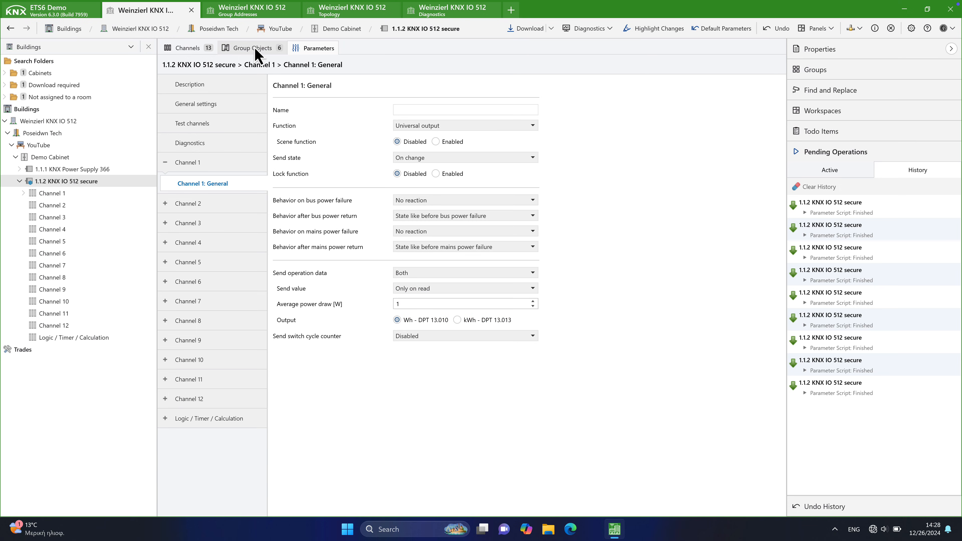
- Show Channel 1's Group Objects and select the energy consumption in Wh object
click(253, 48)
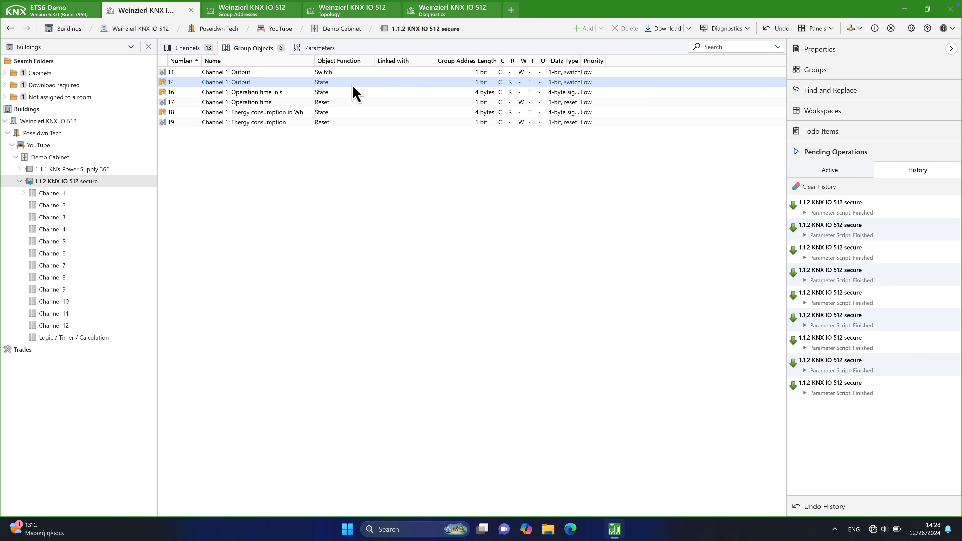
click(236, 102)
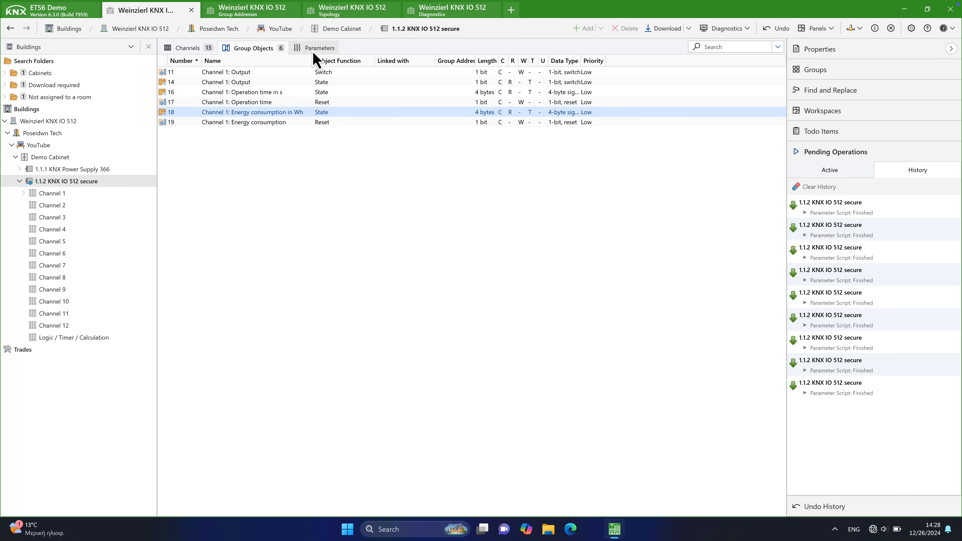
- Make Function 1 a timer and Function 2 a four-input AND gate with internal input A
click(320, 48)
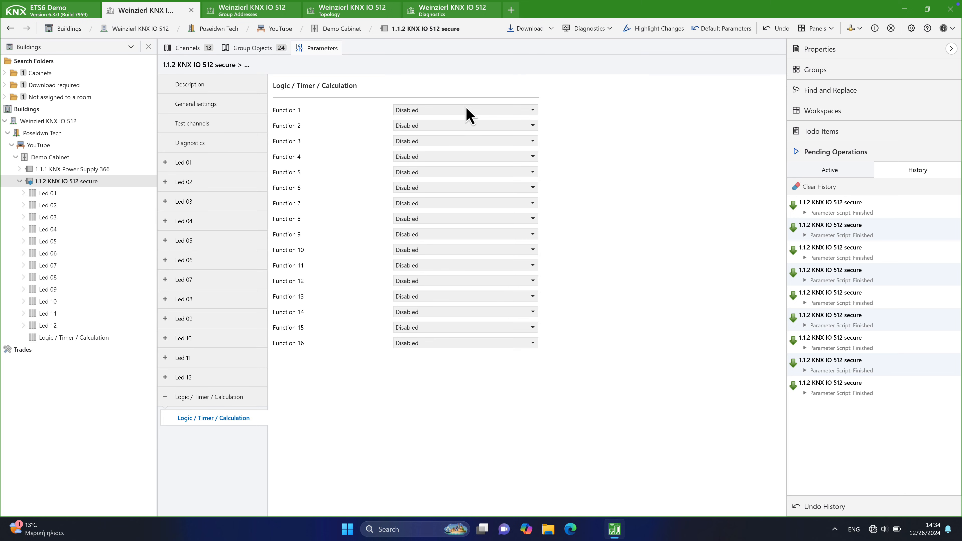
click(465, 109)
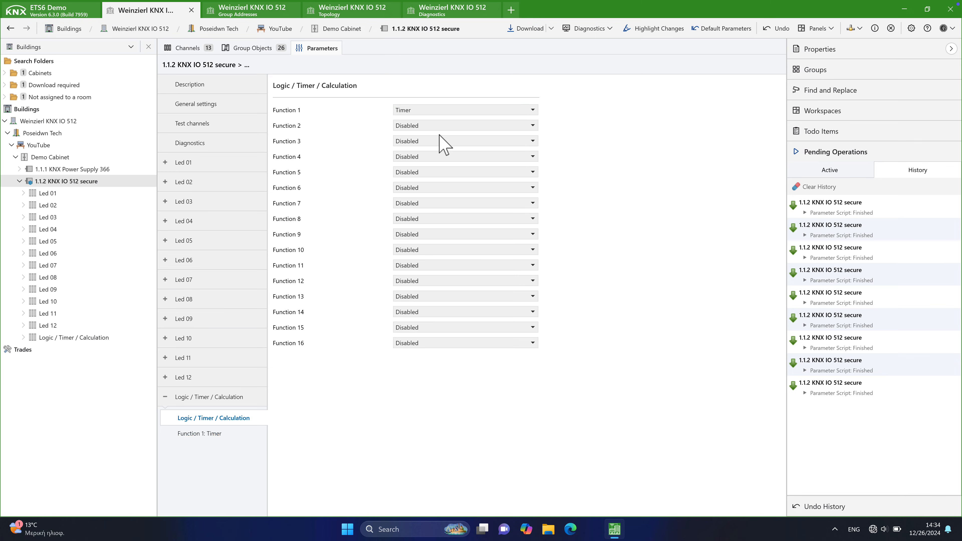
click(464, 140)
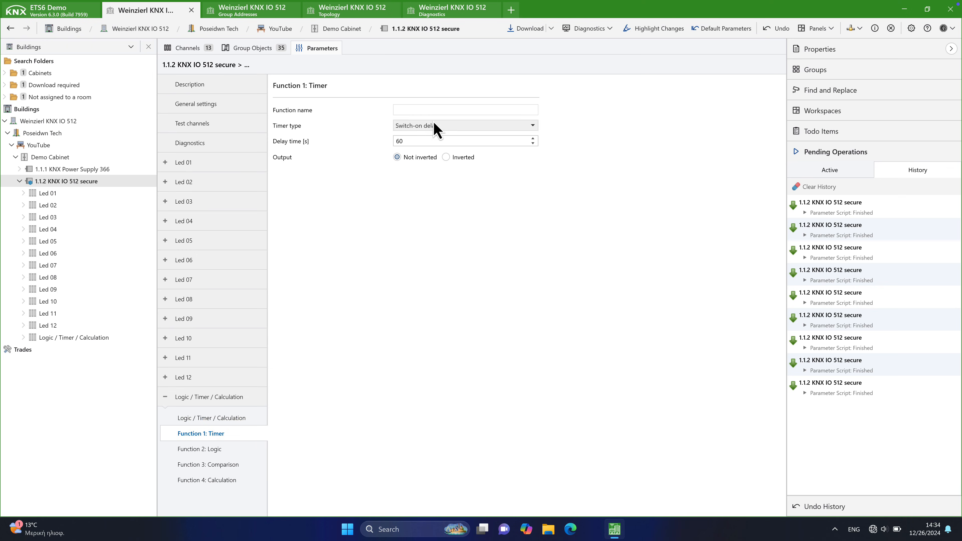
click(200, 449)
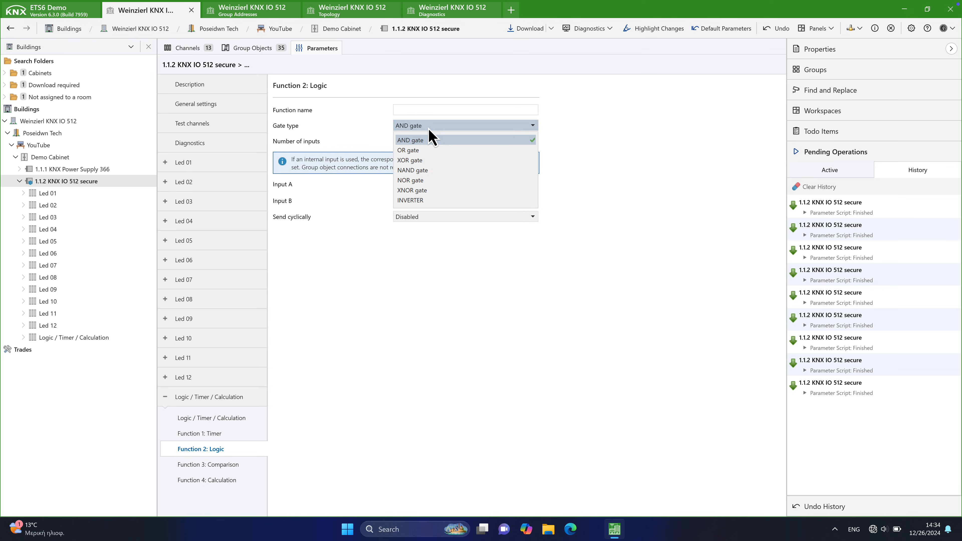
click(411, 140)
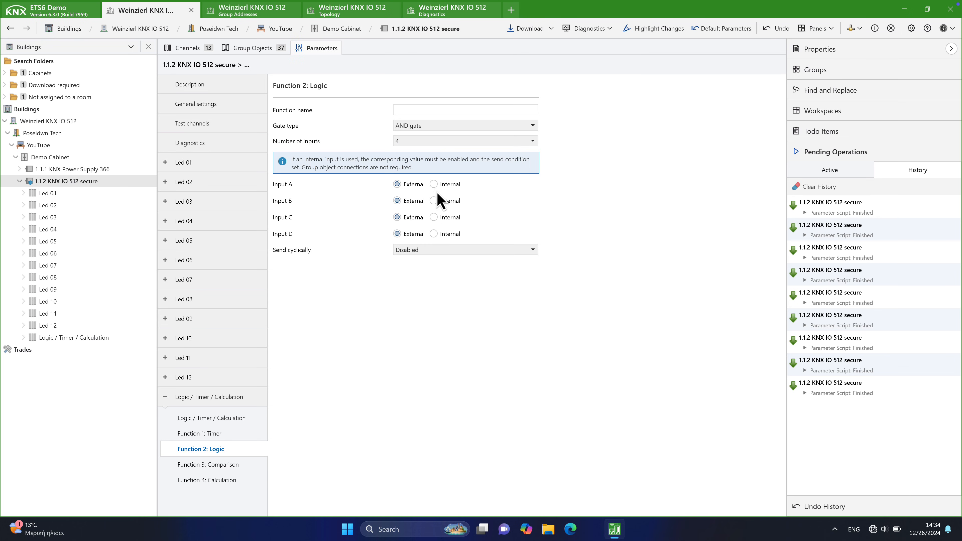
click(434, 184)
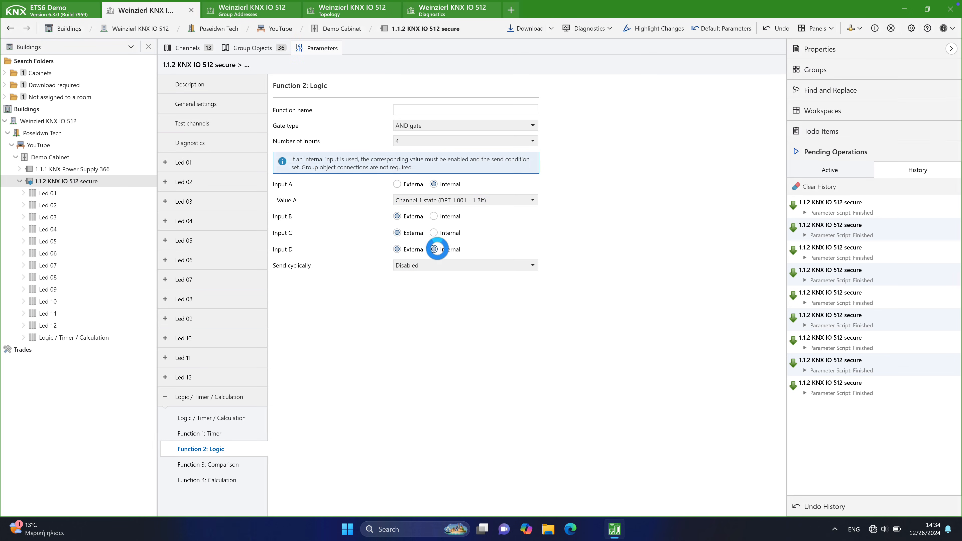
- Set the comparison's input A to an internal value and adjust the calculation function
click(210, 464)
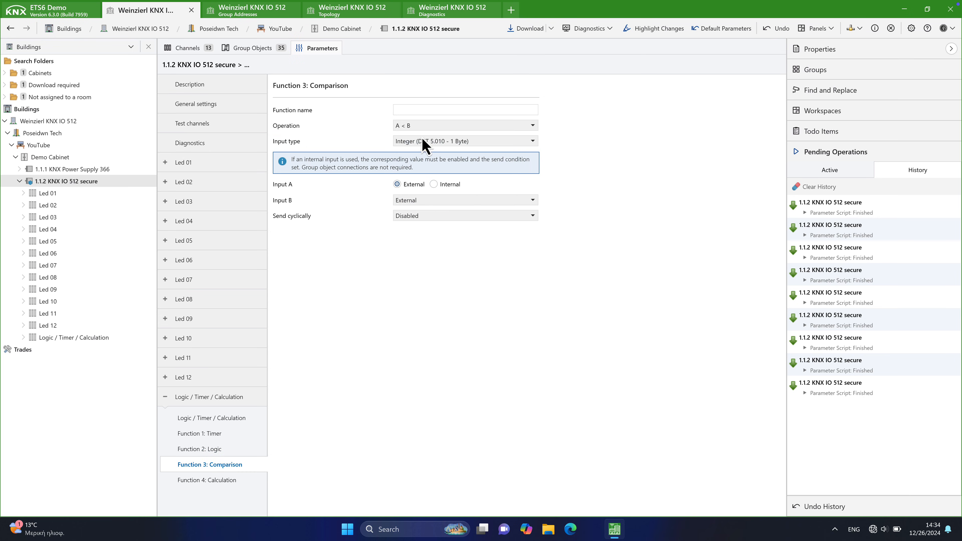
click(397, 184)
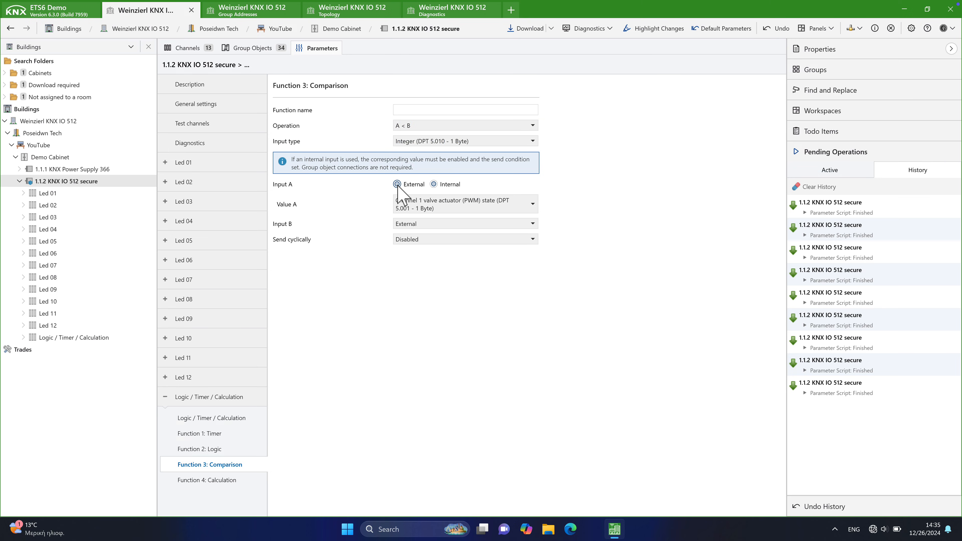
click(207, 480)
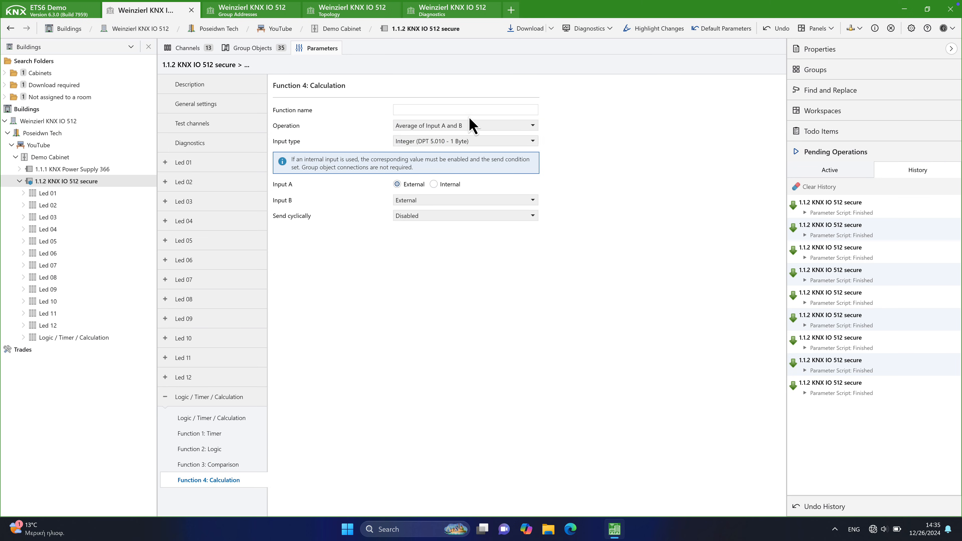
click(465, 125)
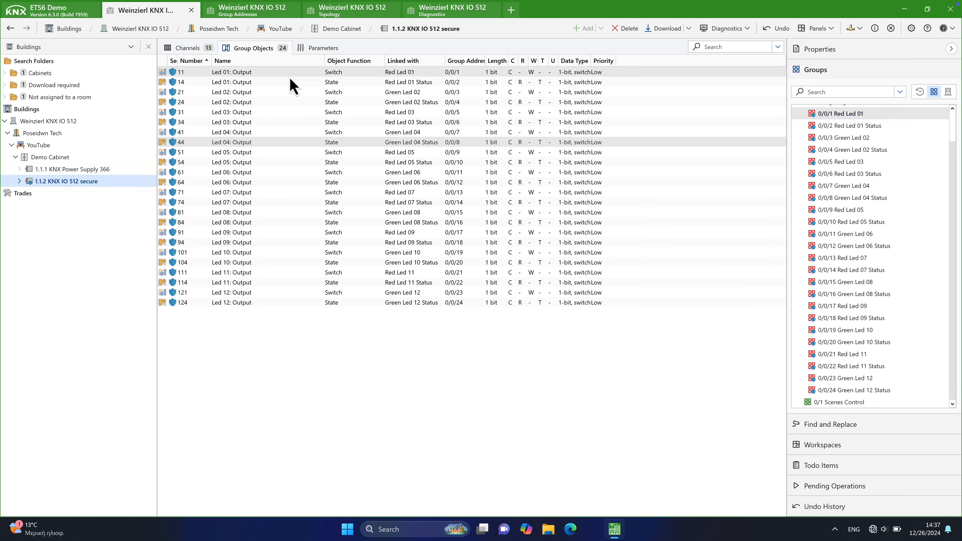
- Start a partial download of the configuration to device 1.1.2
click(663, 28)
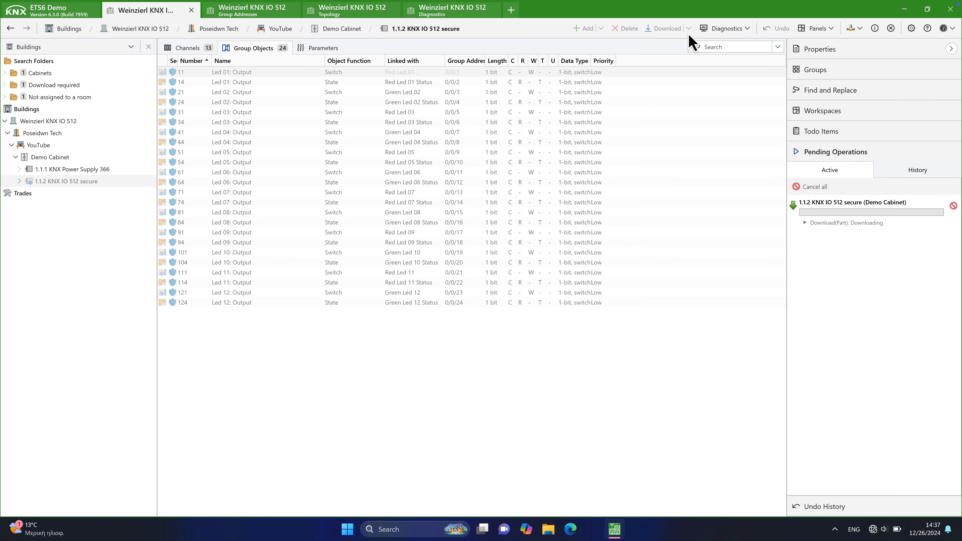